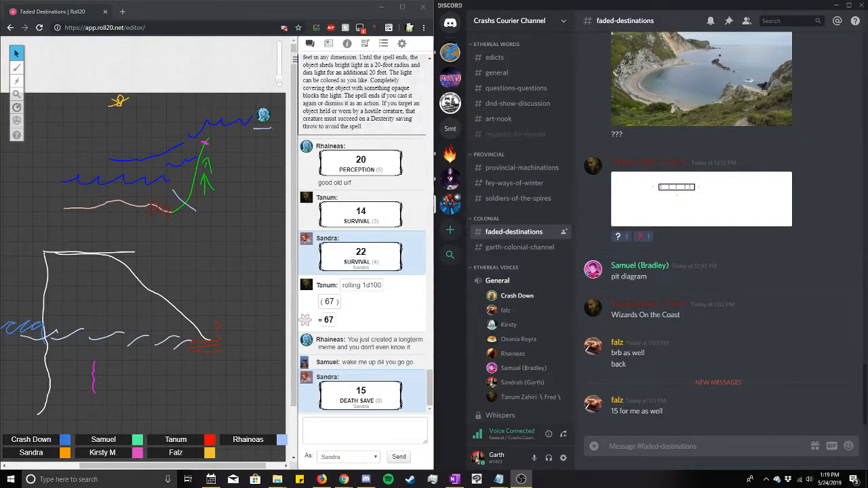
- Scroll through Garth's Journal to read the 'Wizards on the Coast' session notes
scroll(down, 3)
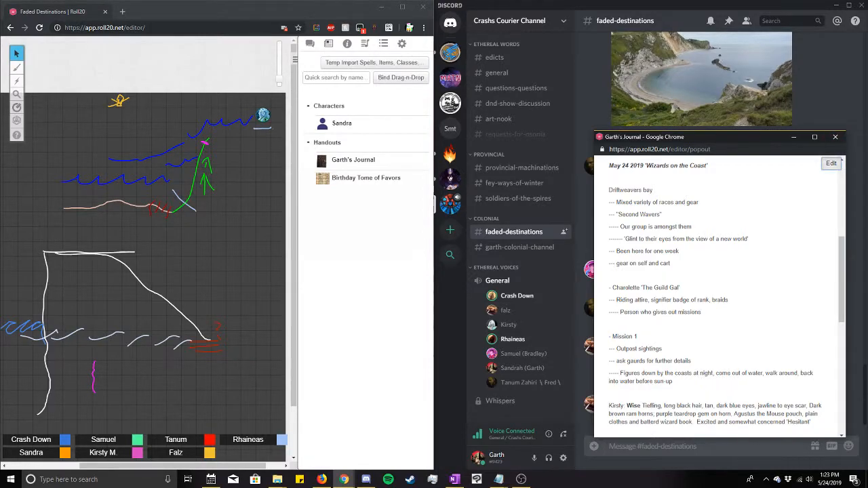
- Edit Garth's Journal and start a 'Coast' entry about a trap set to measure intelligence
click(831, 164)
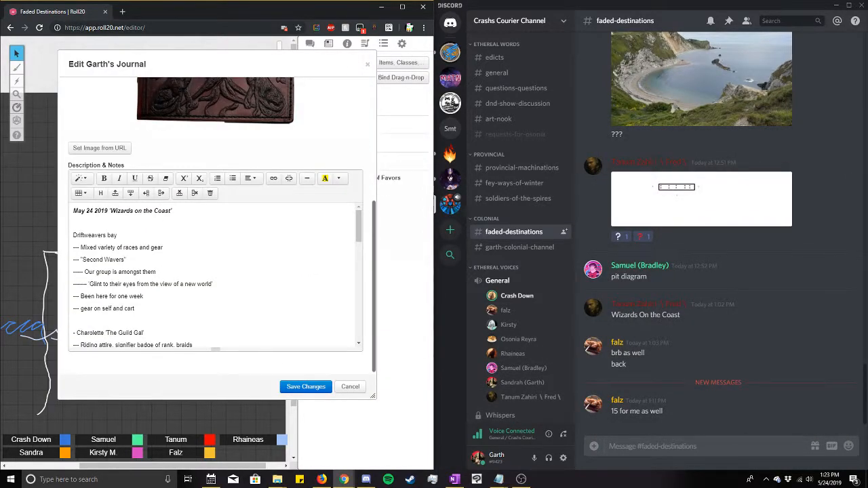
scroll(down, 3)
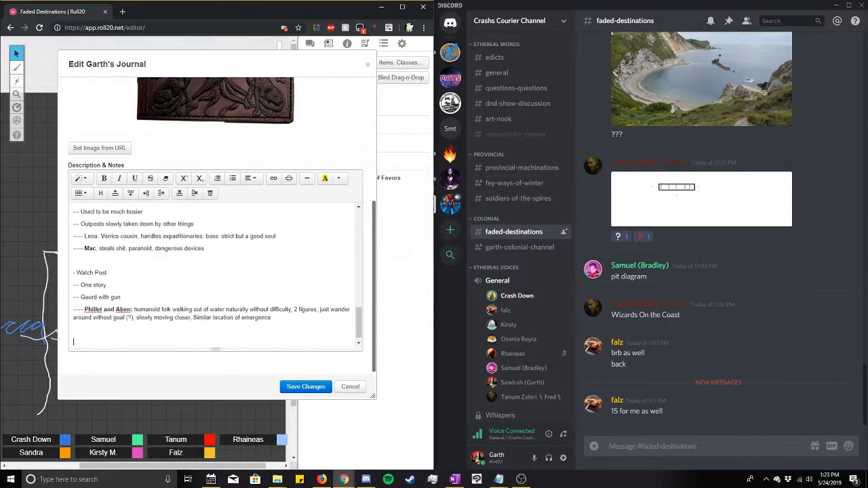
text(C)
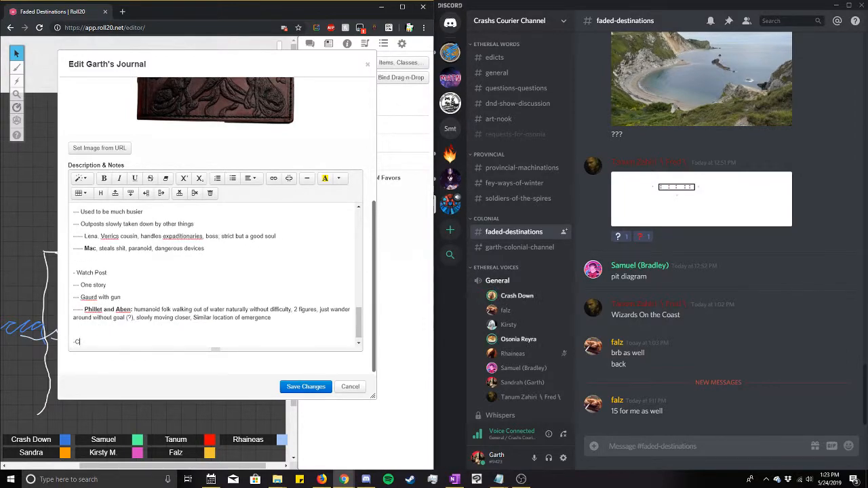
text(oast)
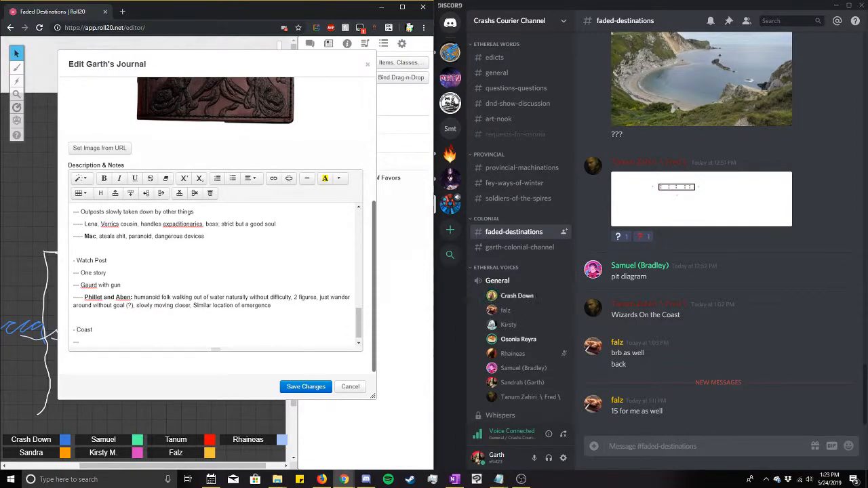
text(set)
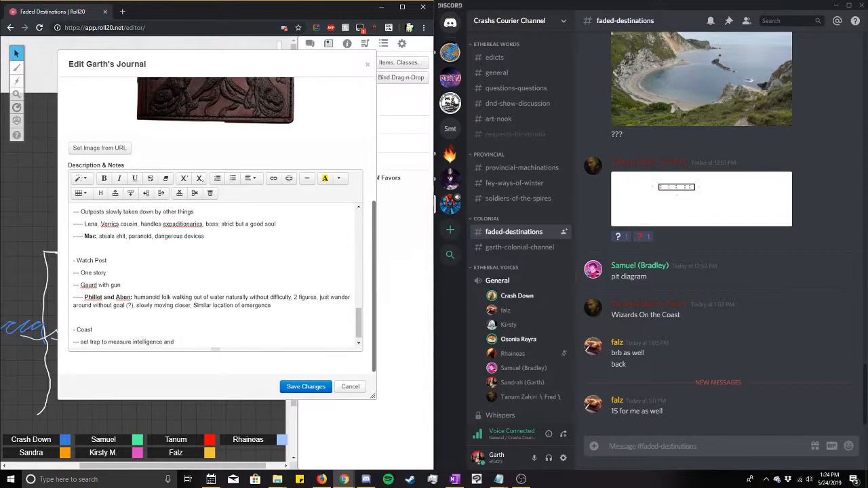
text(hide on cliff)
text(---)
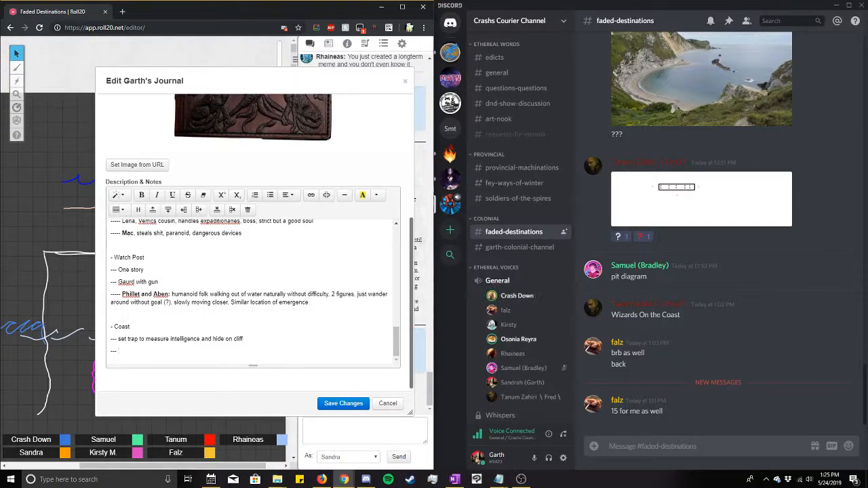
- Add Coast lines '2 figures emerge from ocean' and 'Simple Provincial Attire'
right_click(190, 285)
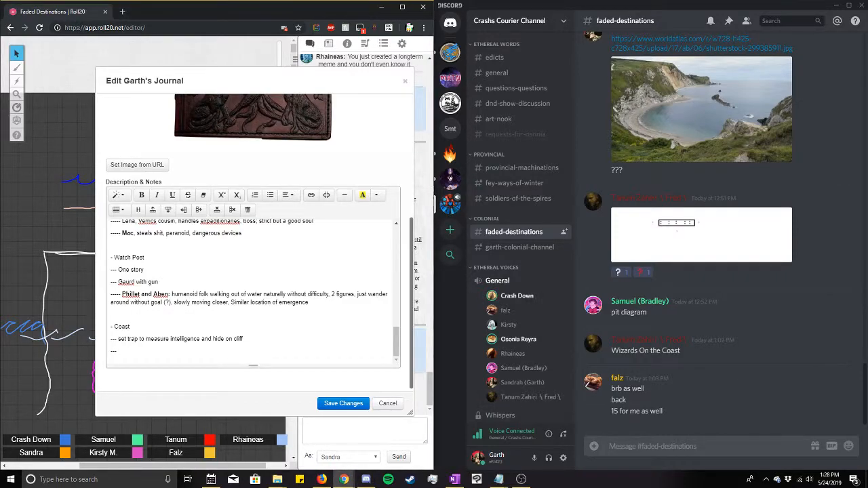
text(2 figures emerge from ocean)
text(----- Simple Attire)
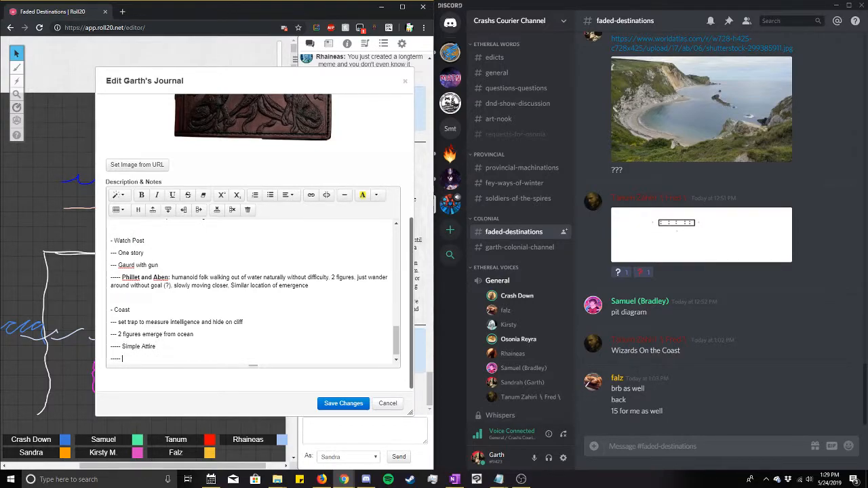
text(Provincial)
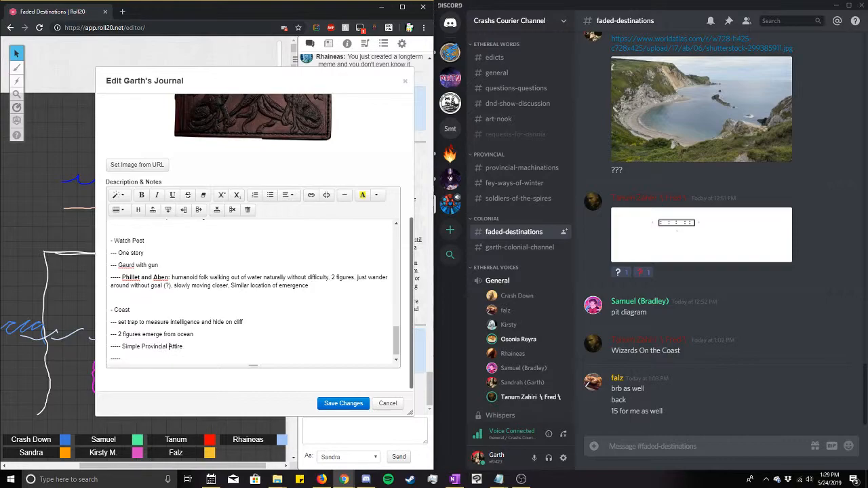
text(not armored or armed)
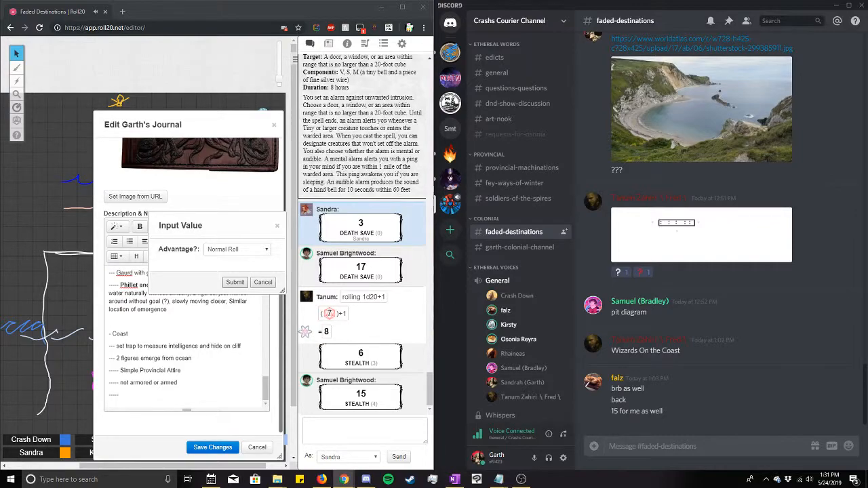
- Submit Sandra's stealth check as a Normal Roll, posting 18 to chat
click(235, 283)
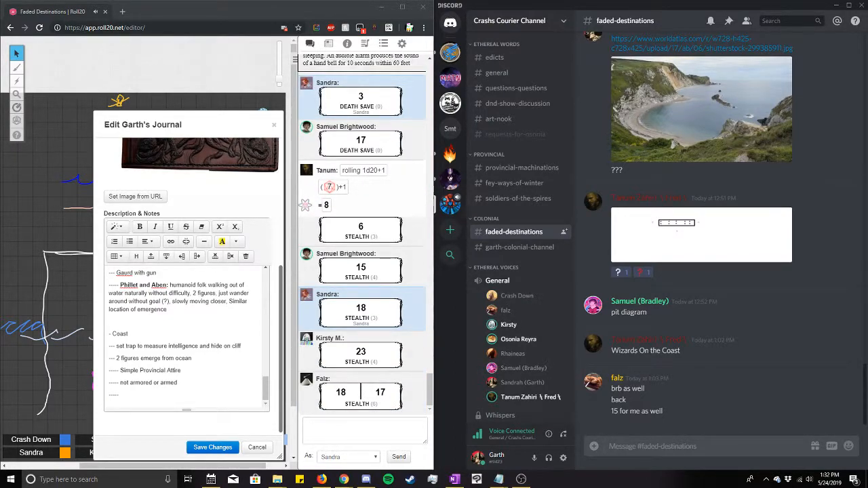
scroll(down, 3)
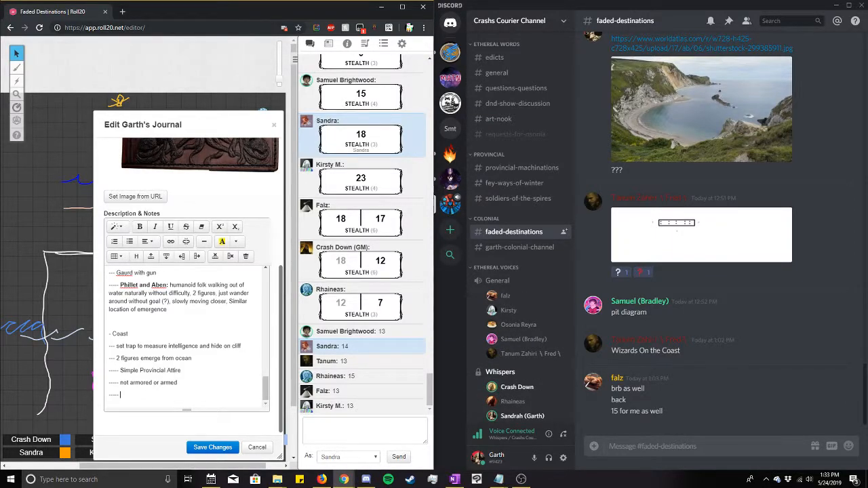
- Write the WHISPER note: figures remove the trap's instruments, ending 'real shame indeed'
text(WHISPER)
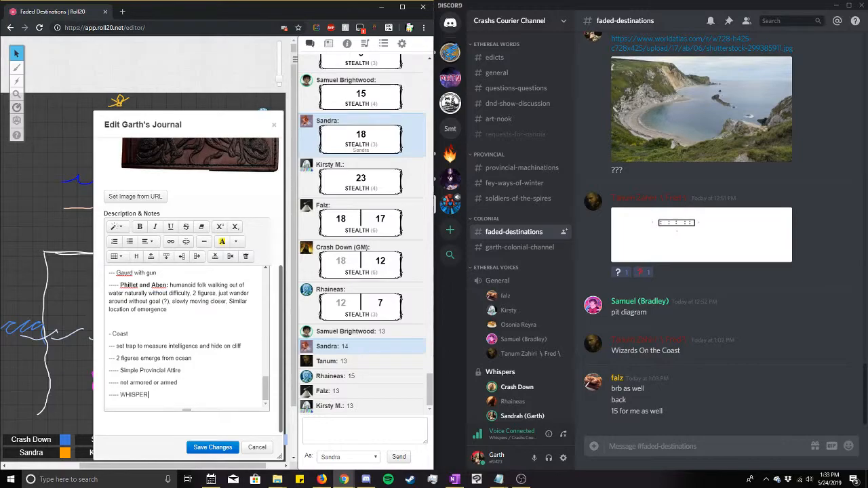
text(Yo)
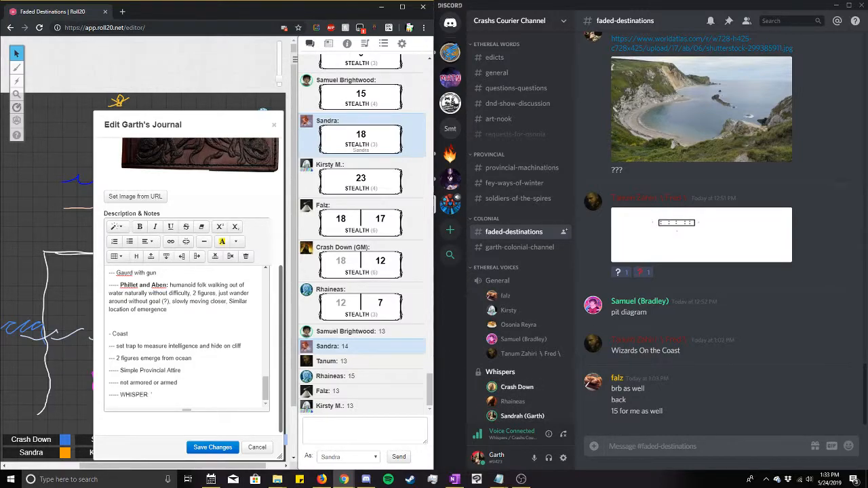
text(you hear the figures talking  move to trap and removes trap)
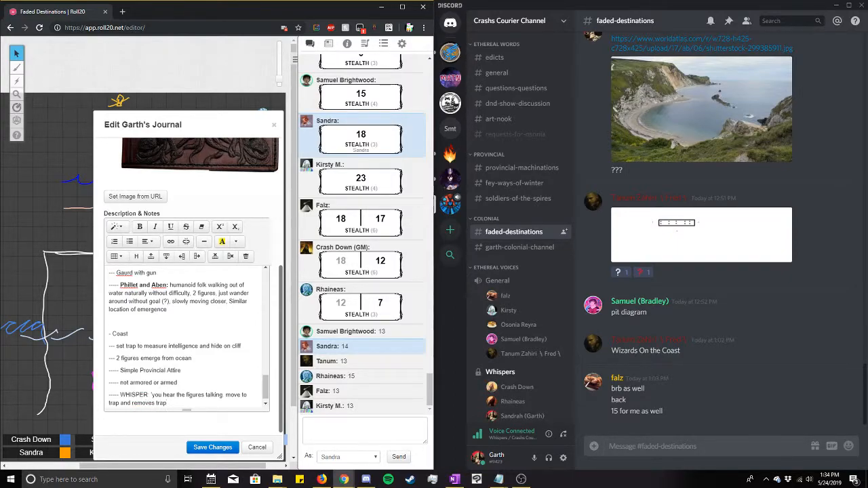
text(instruments. harsh gravely tone "such a waste, could have been used for)
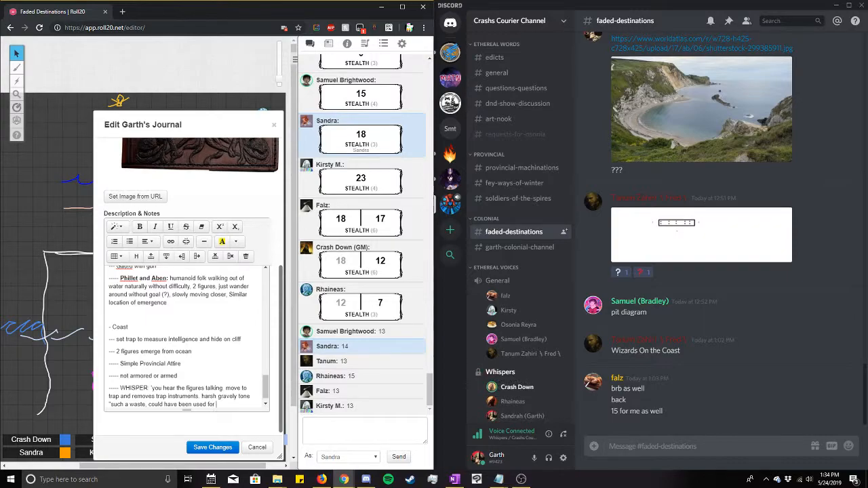
text(much more.oh well)
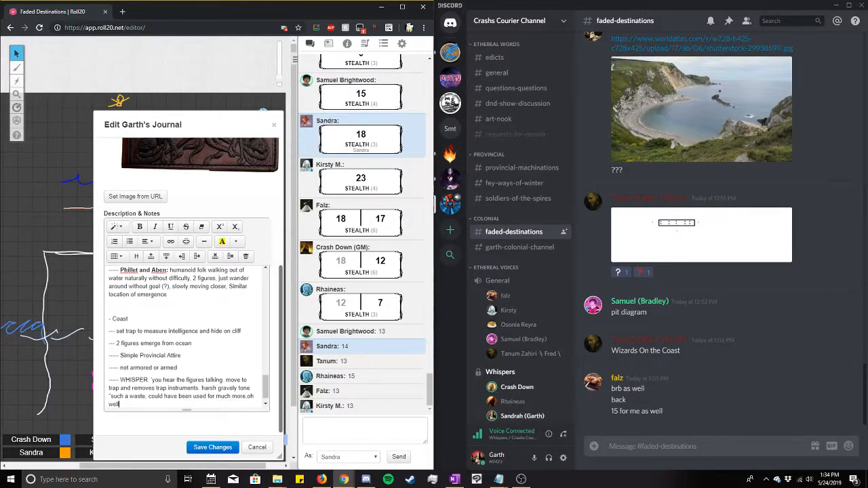
text(real shame indeed")
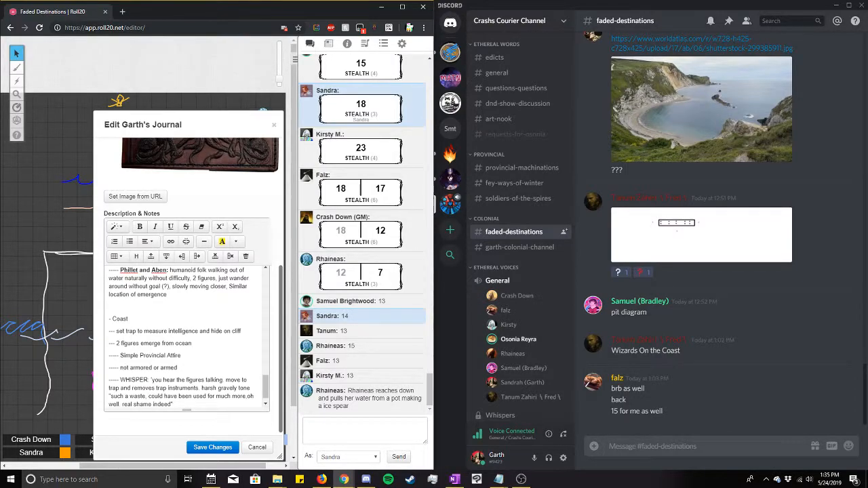
- Send the chat emote '/me has her hand on her pistol' as Sandra
click(364, 430)
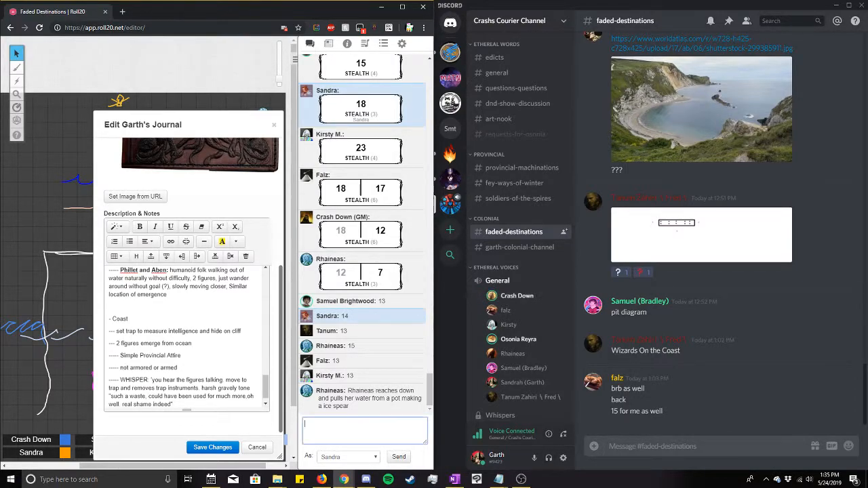
text(/me)
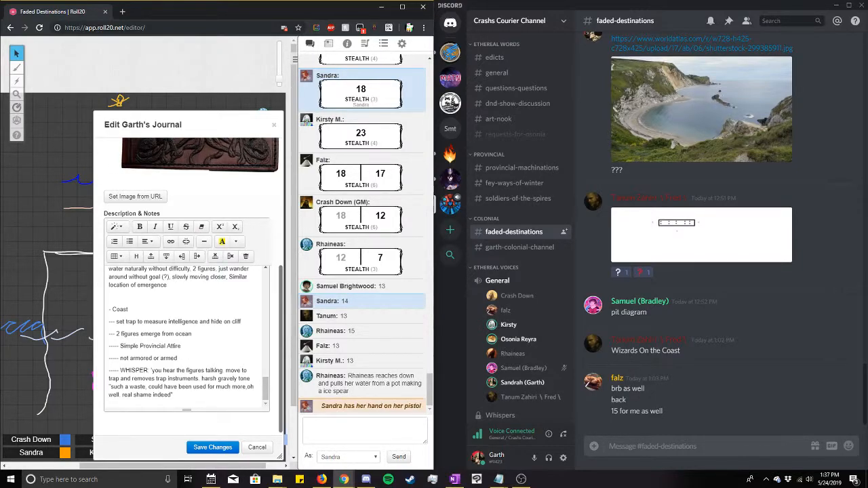
drag(110, 387, 171, 395)
text(---)
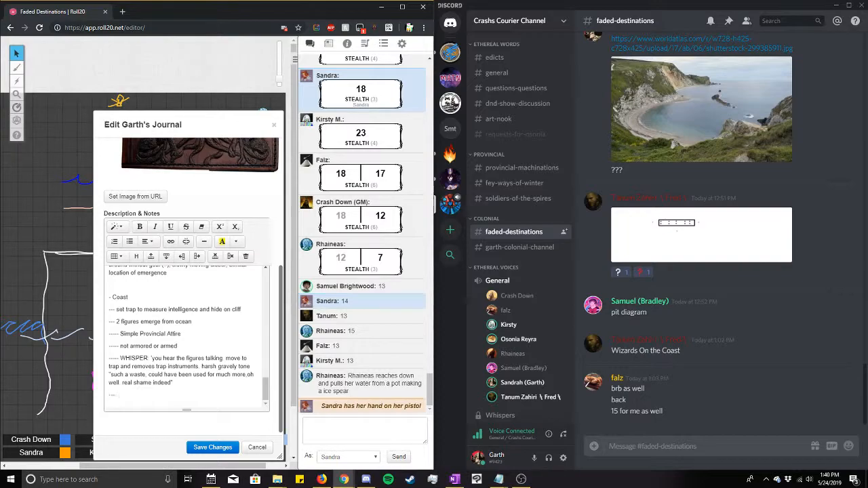
- Add the journal line 'Go and talk to the 'people'' below WHISPER
text(Go and talk to the)
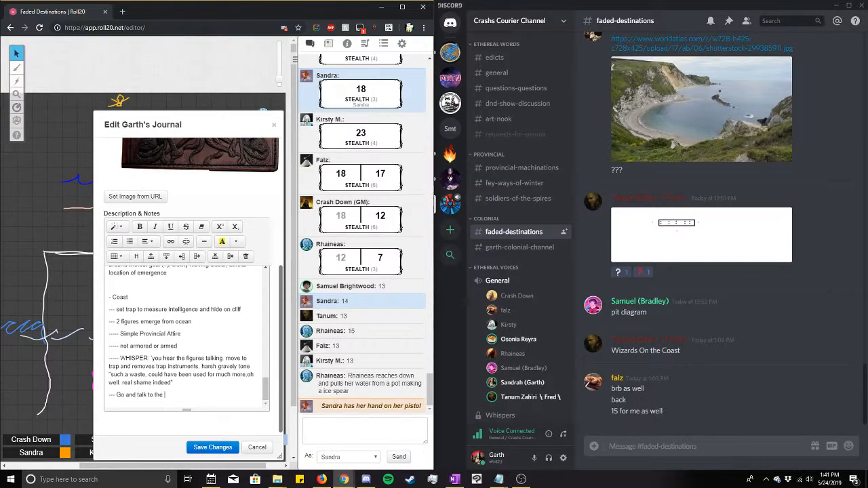
text(peol)
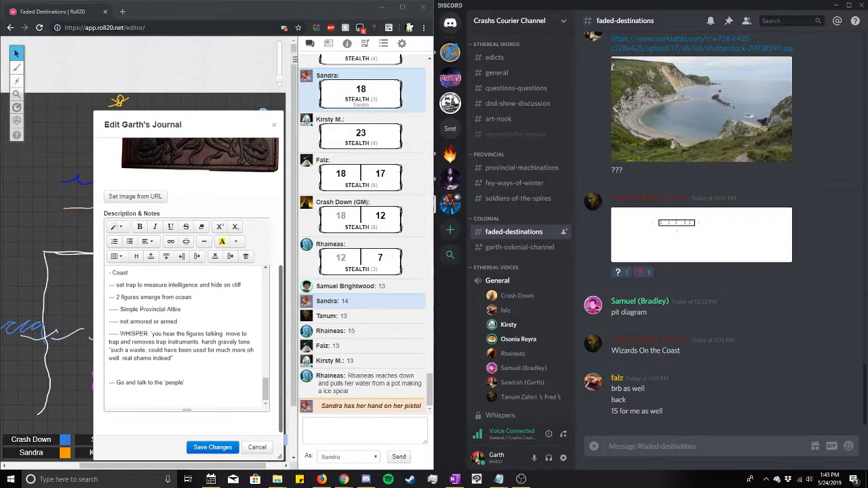
- Send Sandra's chat message about being sent to find the things rising from the water
scroll(down, 3)
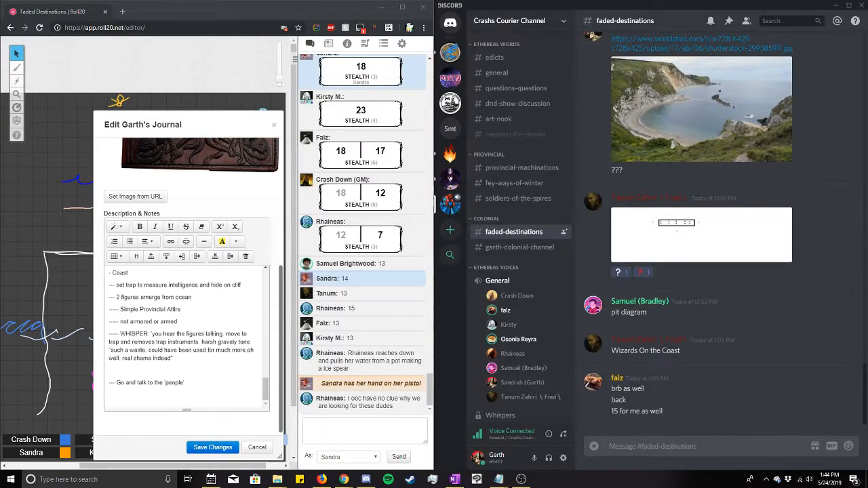
click(365, 430)
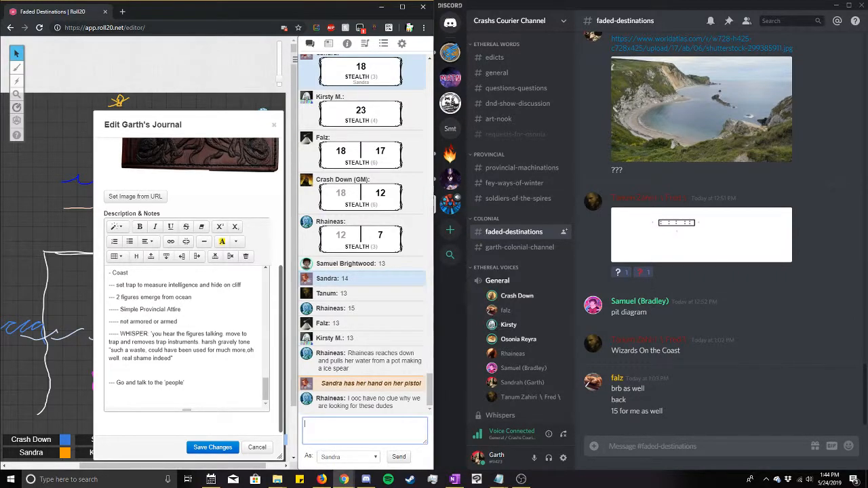
text(sent to)
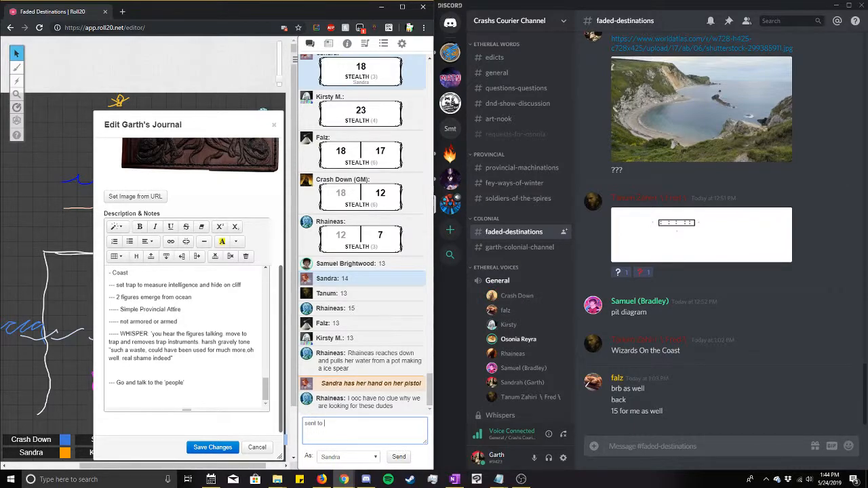
text(find the things rising from the water and 'solve the problem)
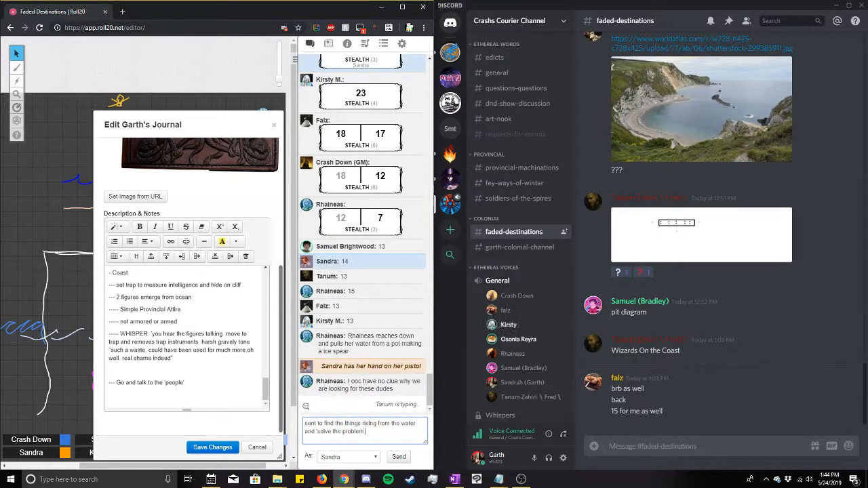
text(however)
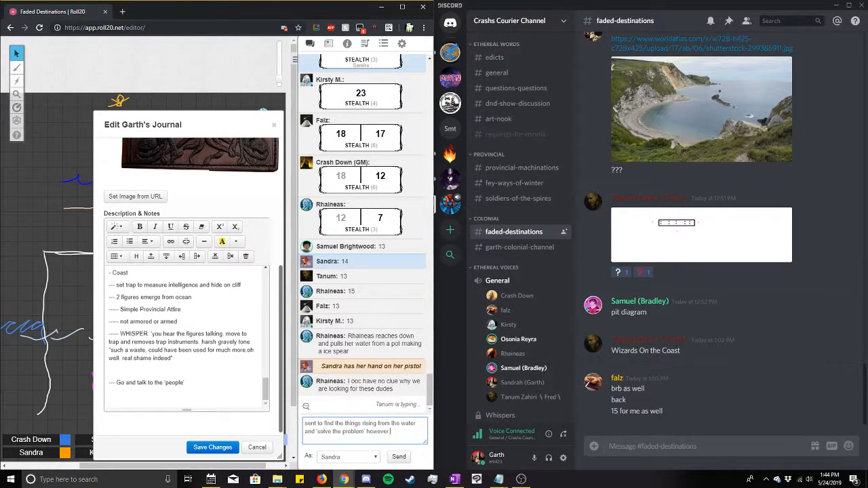
text(we see fit)
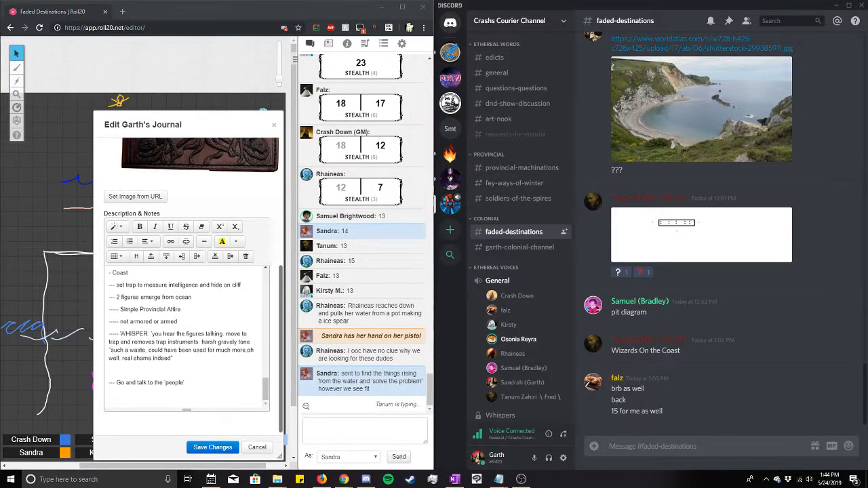
scroll(down, 3)
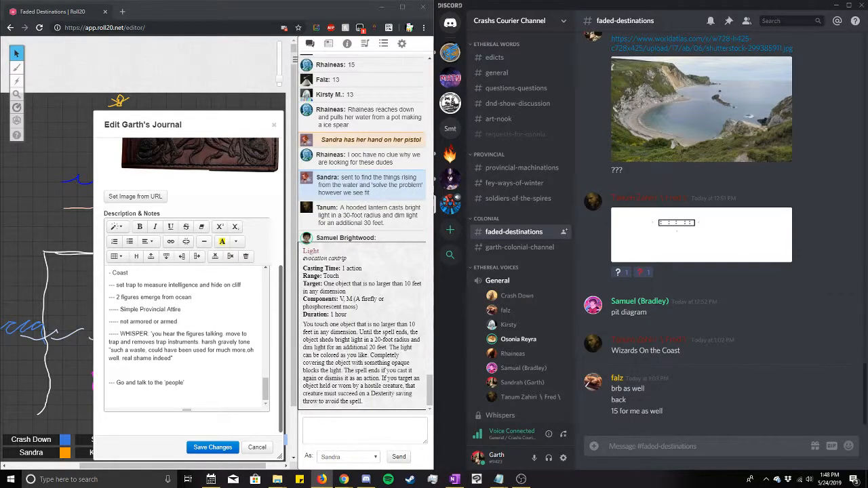
- Add the line 'Human, made of stone' under 'Go and talk to the 'people''
click(365, 427)
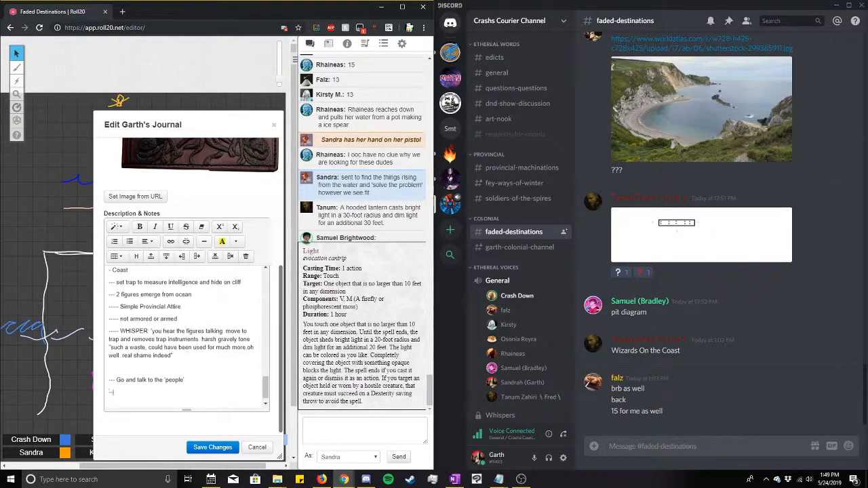
text(Human)
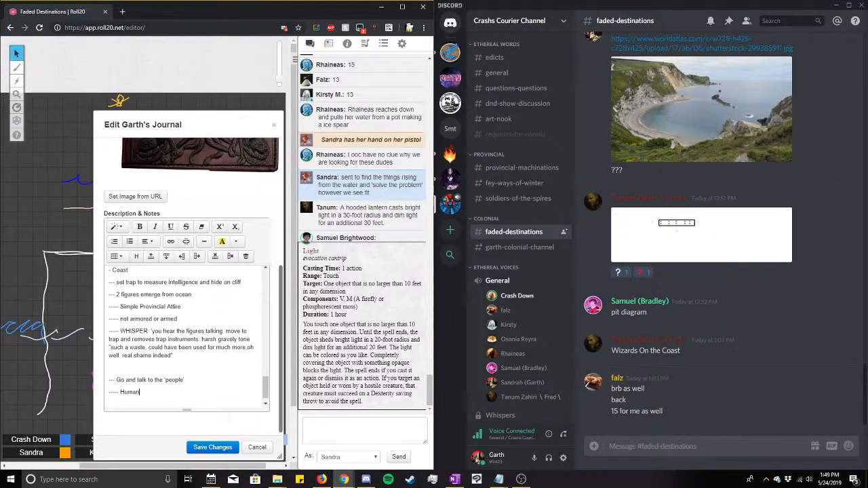
text(,)
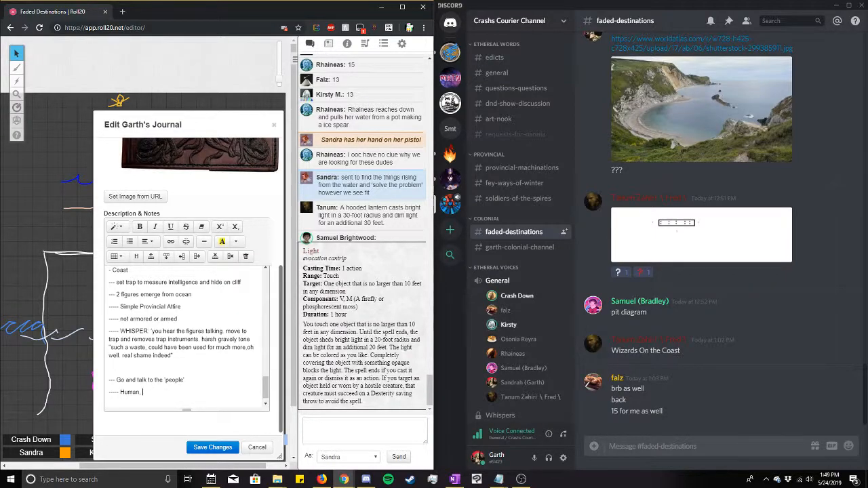
text(made of stone)
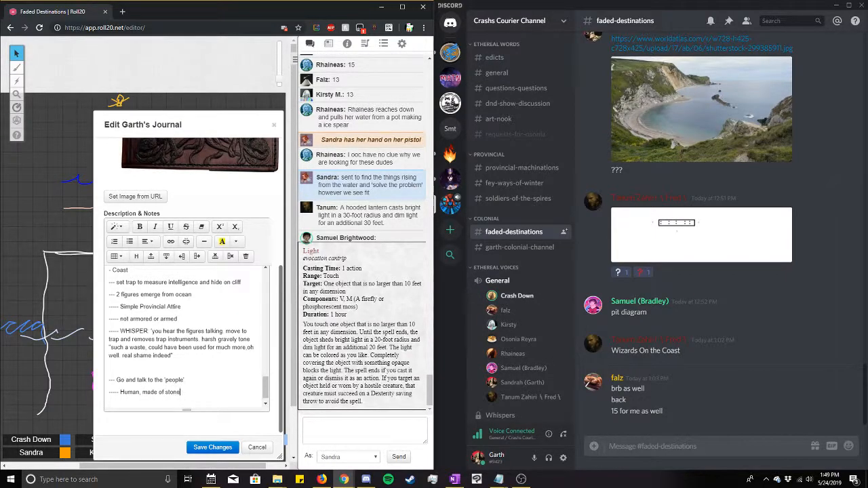